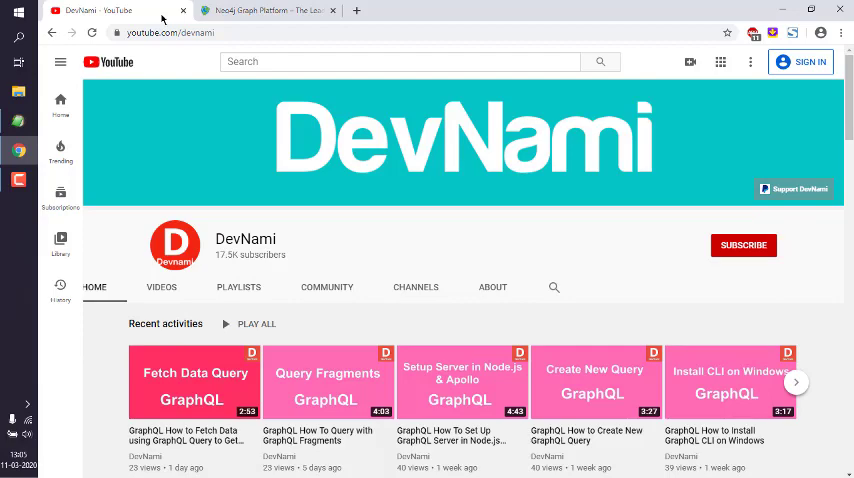
Switch from the YouTube channel page to the open neo4j.com tab
left_click(264, 10)
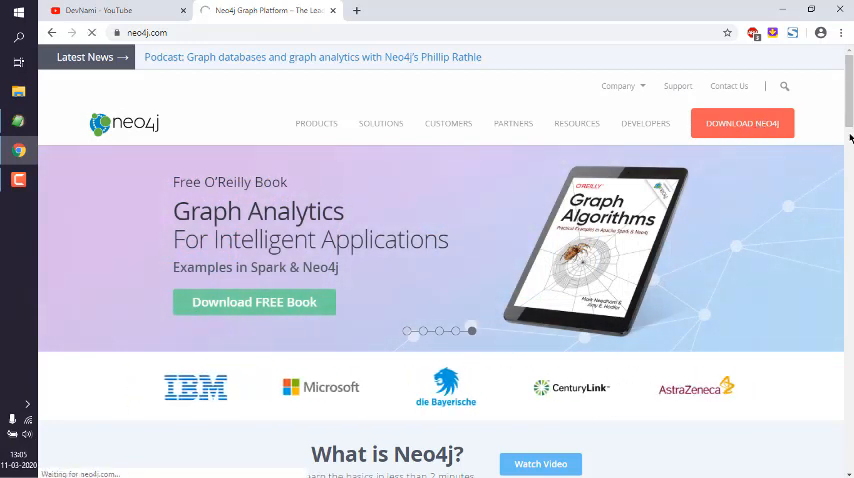
Go to the Download Neo4j page and look over its contents
left_click(742, 122)
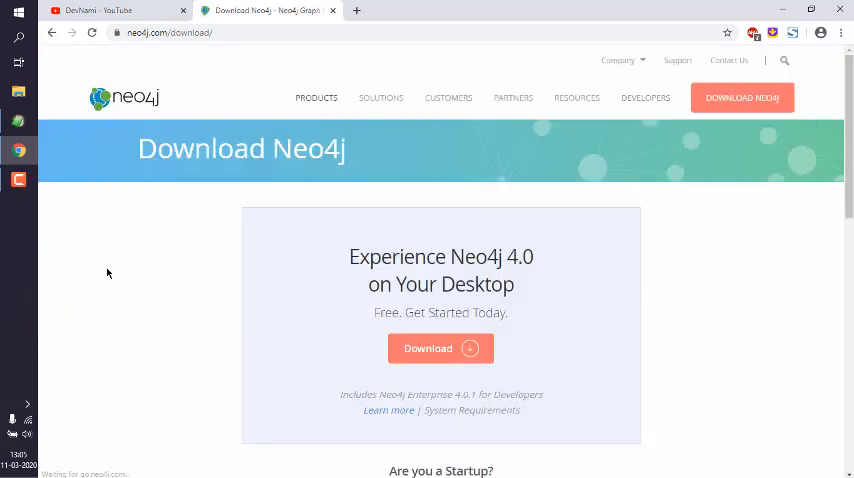
mouse_move(480, 304)
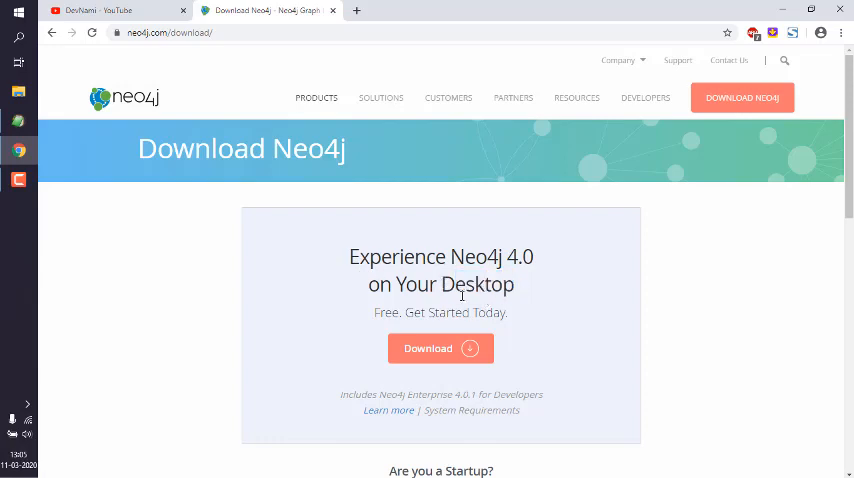
scroll("down", 3)
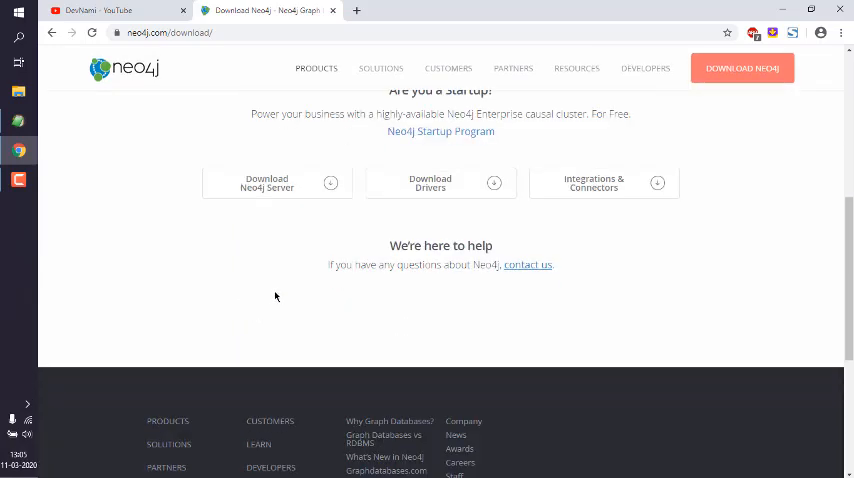
mouse_move(264, 280)
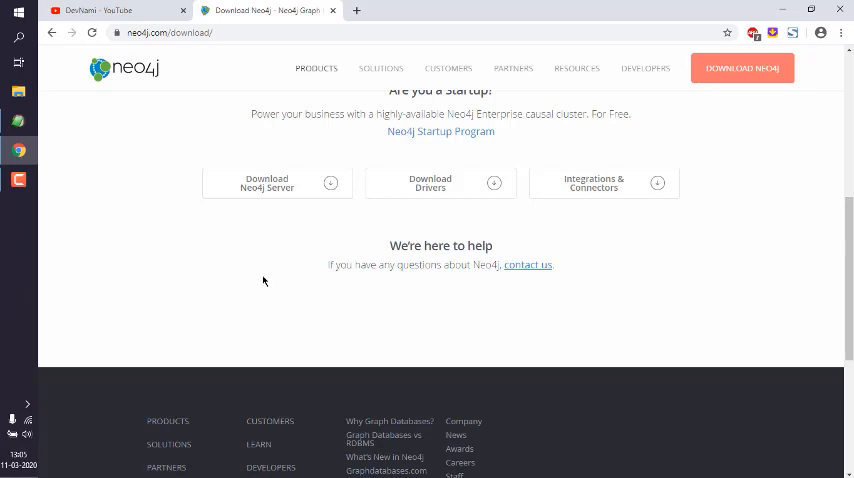
mouse_move(288, 204)
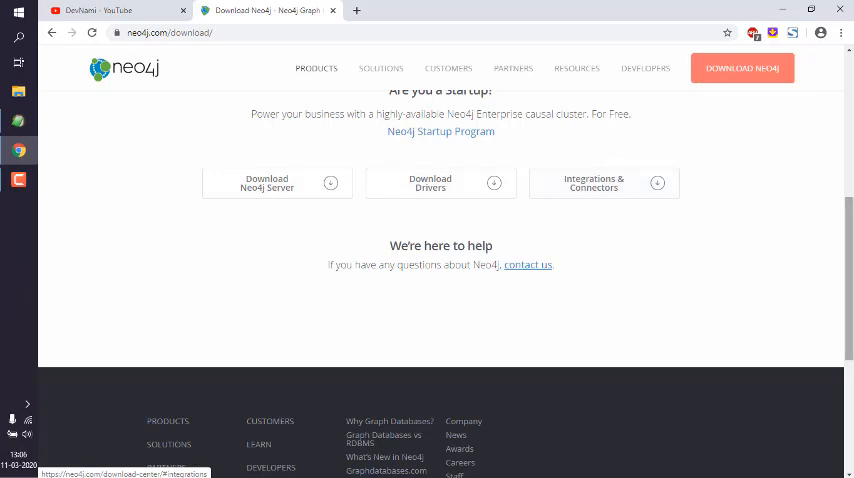
scroll("up", 3)
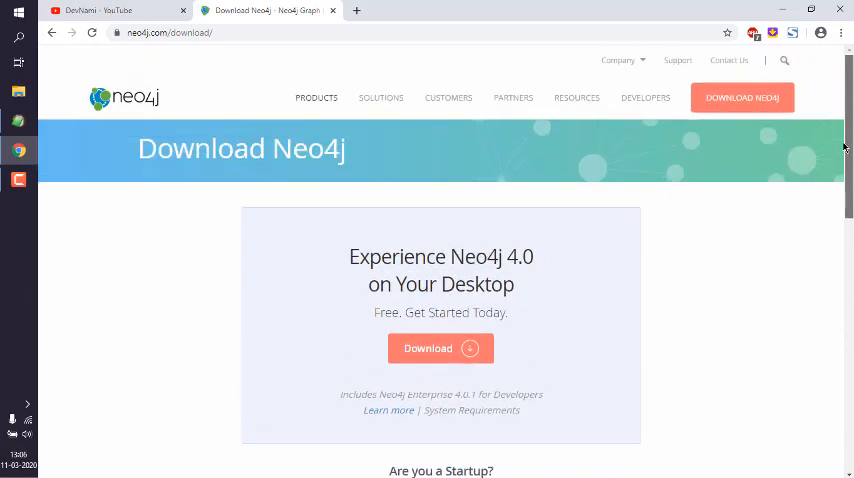
Search the site for 'neo4j community e' and choose the Download Center result
left_click(644, 96)
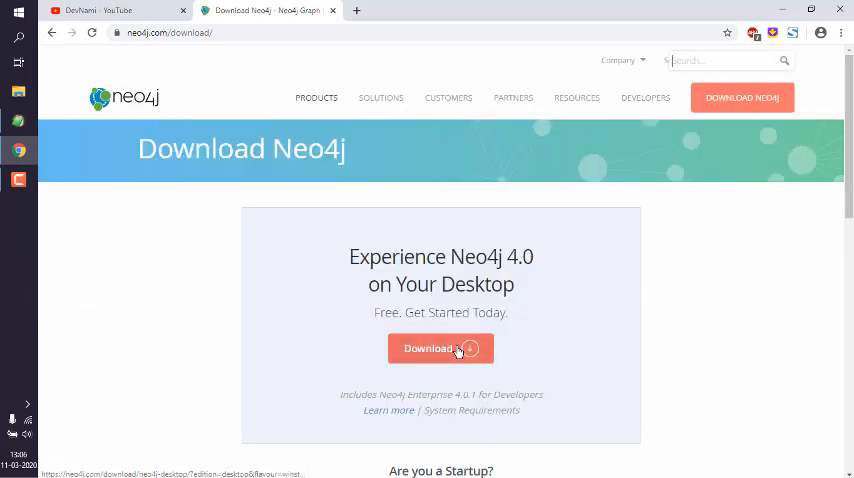
type("neo4j d")
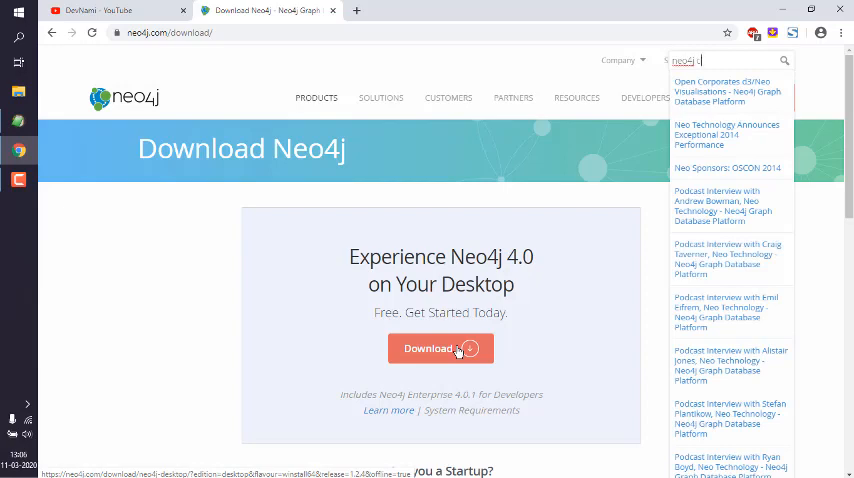
type("community edition")
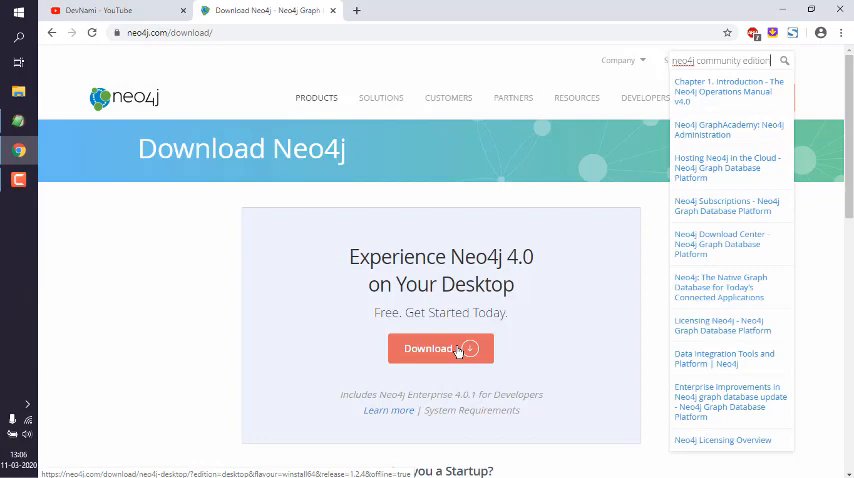
mouse_move(256, 286)
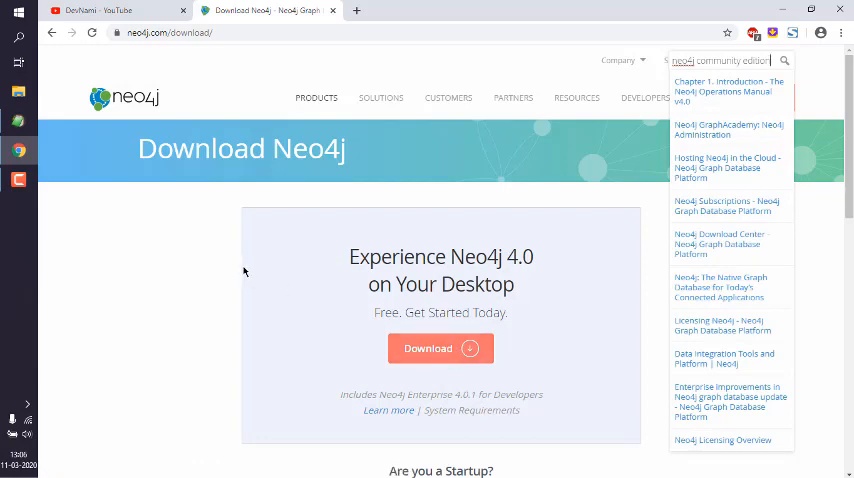
left_click(720, 244)
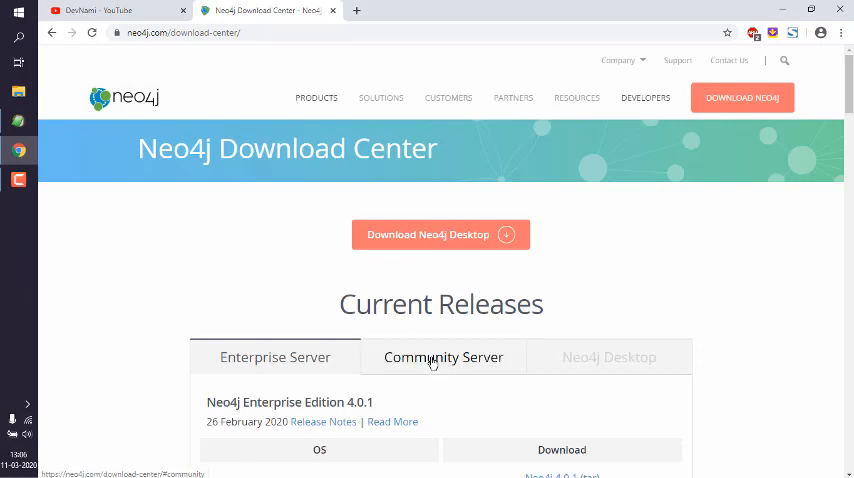
Under Community Server, download the Neo4j 4.0.1 Windows zip
left_click(442, 356)
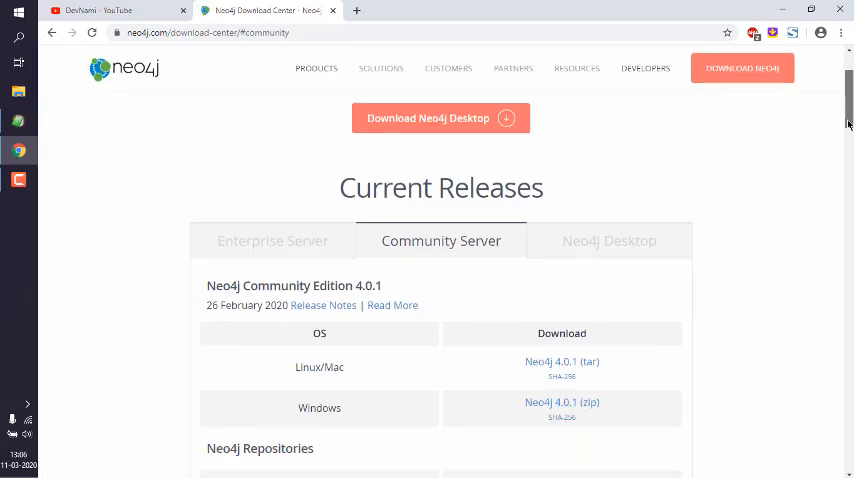
scroll("down", 3)
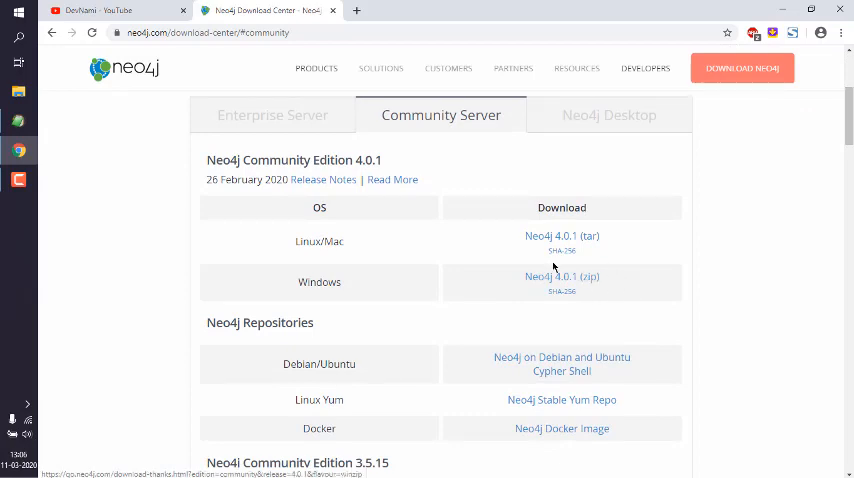
left_click(784, 8)
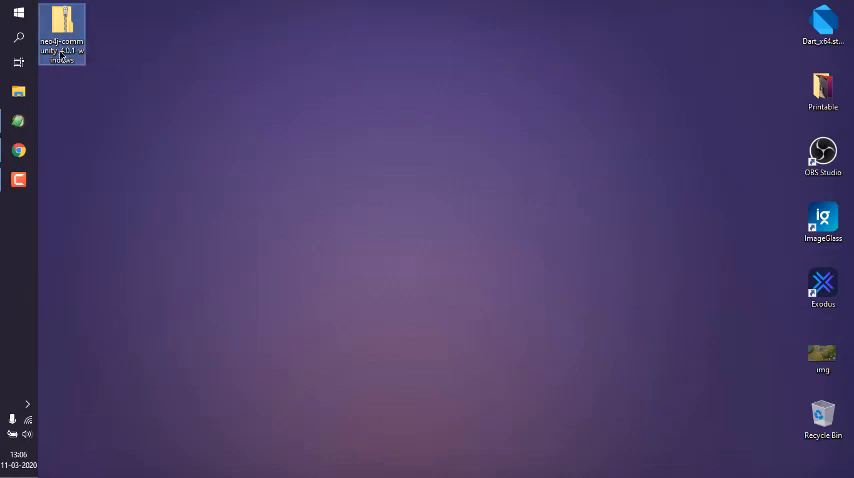
Extract the downloaded zip and move the neo4j-community-4.0.1-windows folder into E:\data
right_click(72, 36)
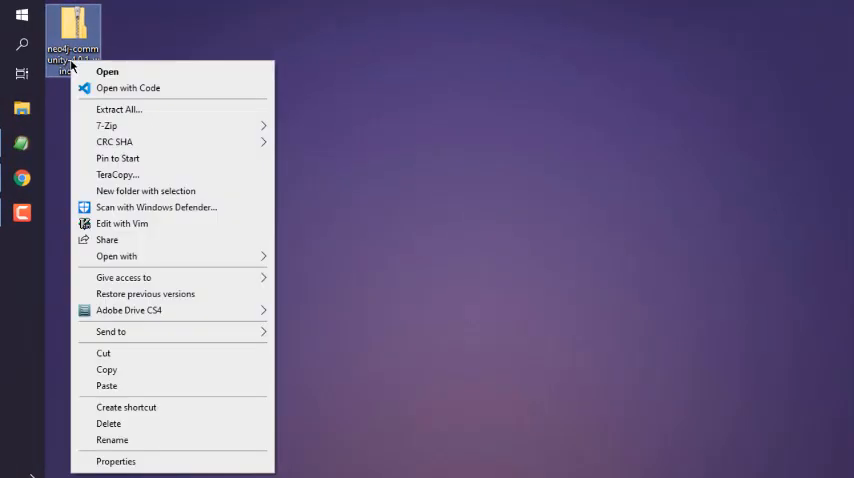
mouse_move(100, 164)
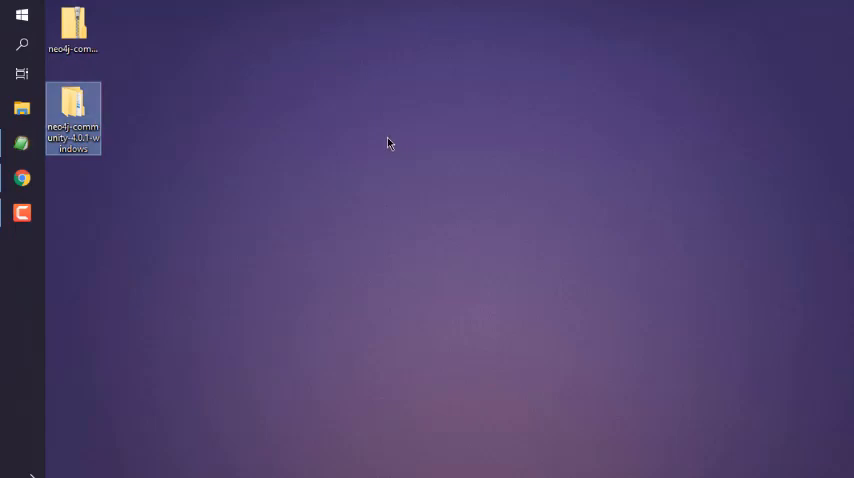
left_click(22, 108)
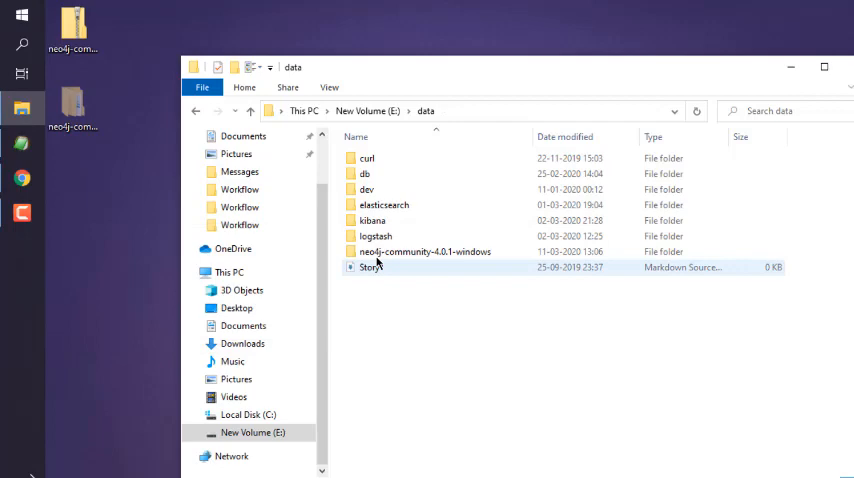
Rename the extracted folder in E:\data to 'neo4j'
right_click(424, 250)
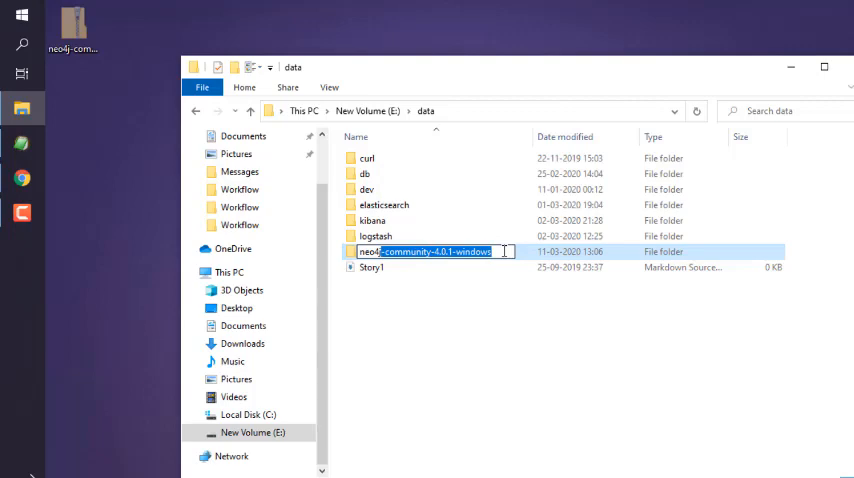
type("neo4j")
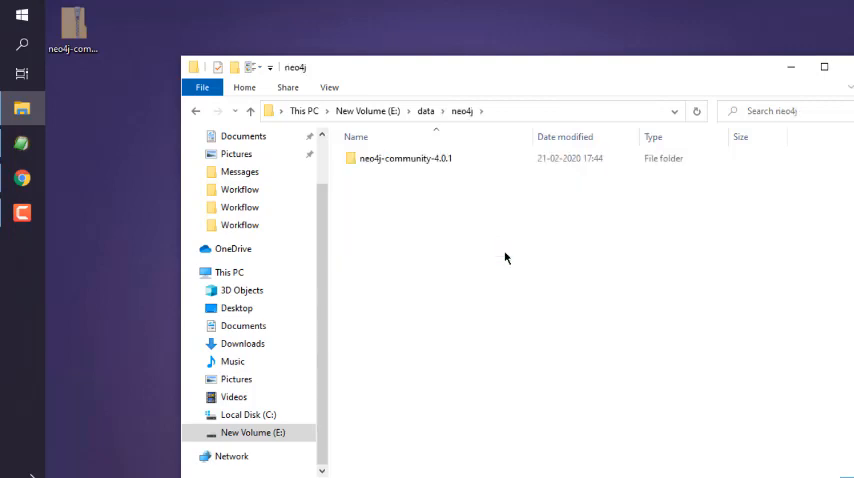
mouse_move(388, 162)
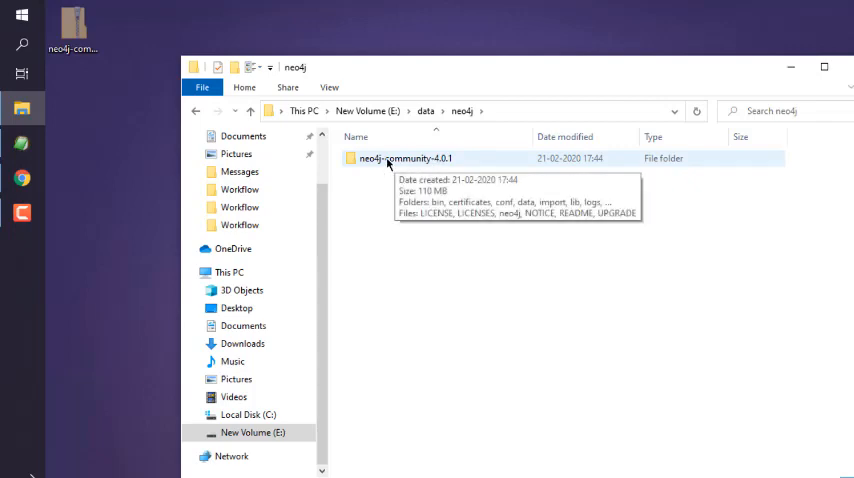
mouse_move(382, 164)
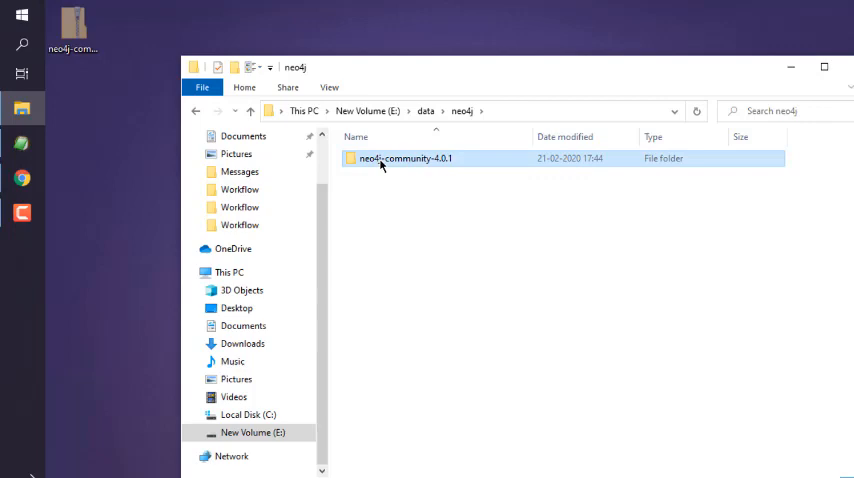
Move the program files up into E:\data\neo4j and drop the empty neo4j-community-4.0.1 subfolder
double_click(404, 158)
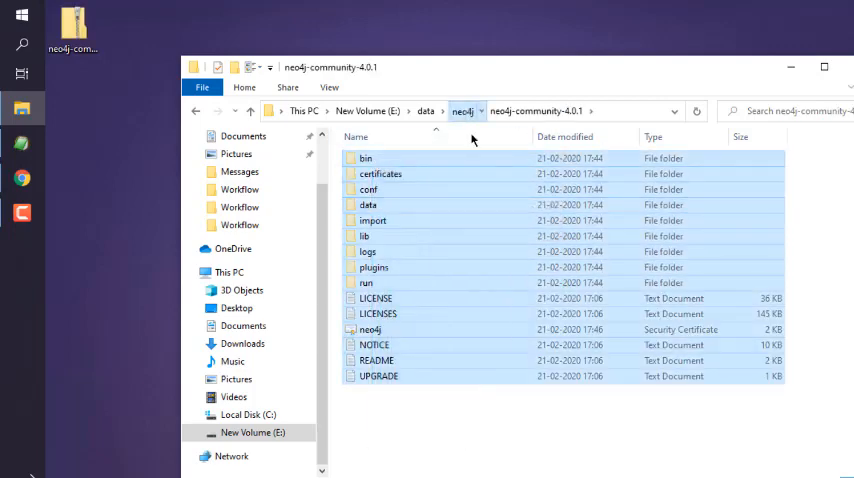
left_click(462, 112)
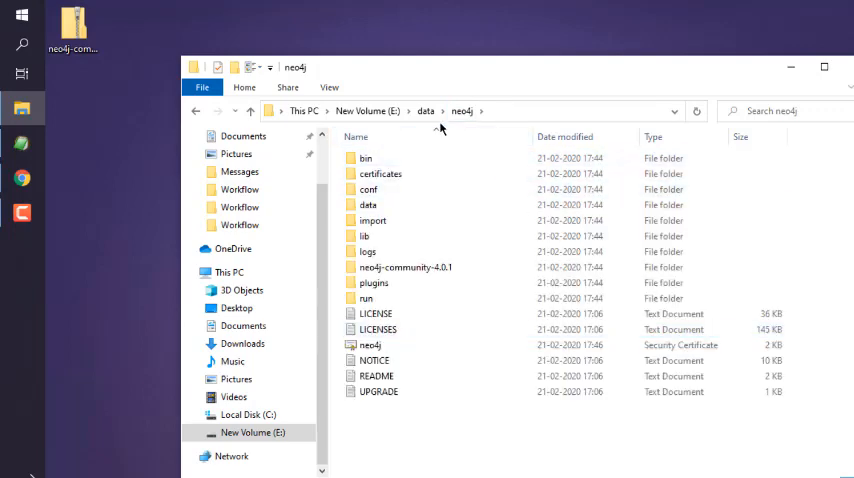
double_click(404, 268)
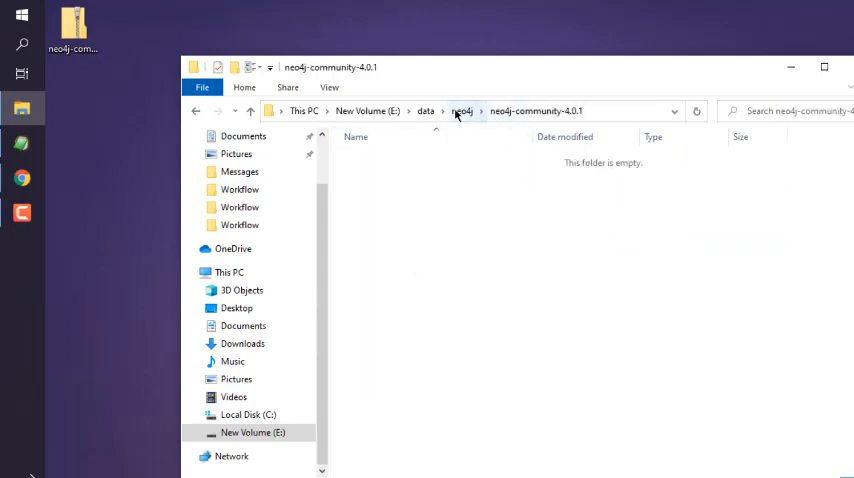
left_click(462, 110)
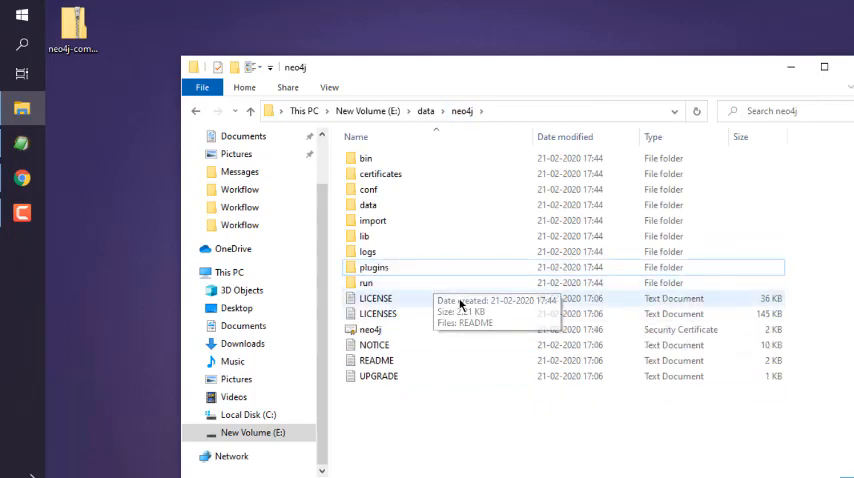
left_click(364, 158)
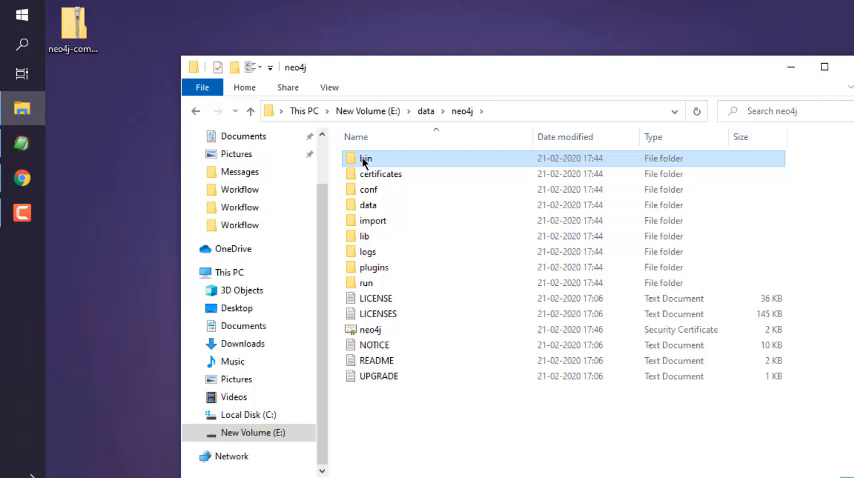
Copy the E:\data\neo4j\bin folder path and bring up Start search
double_click(366, 158)
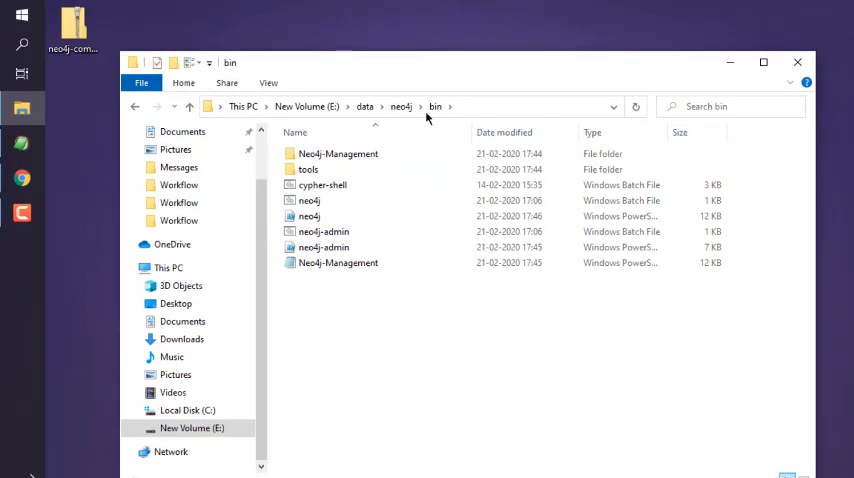
right_click(436, 108)
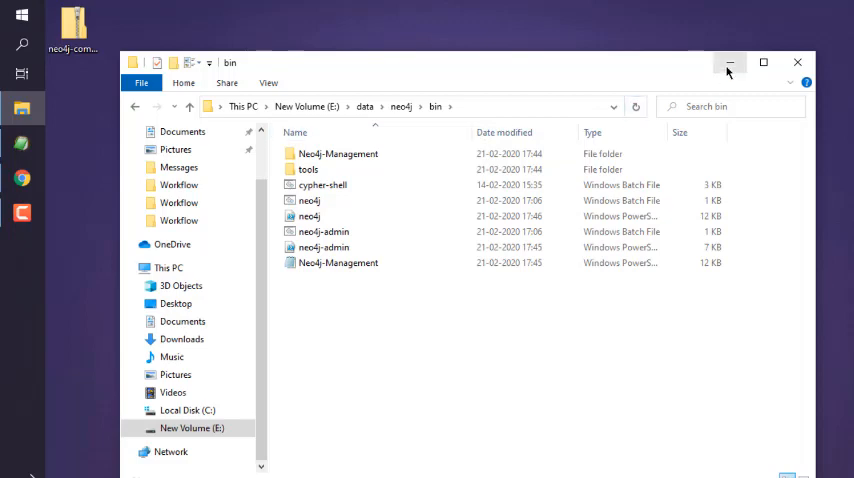
left_click(22, 48)
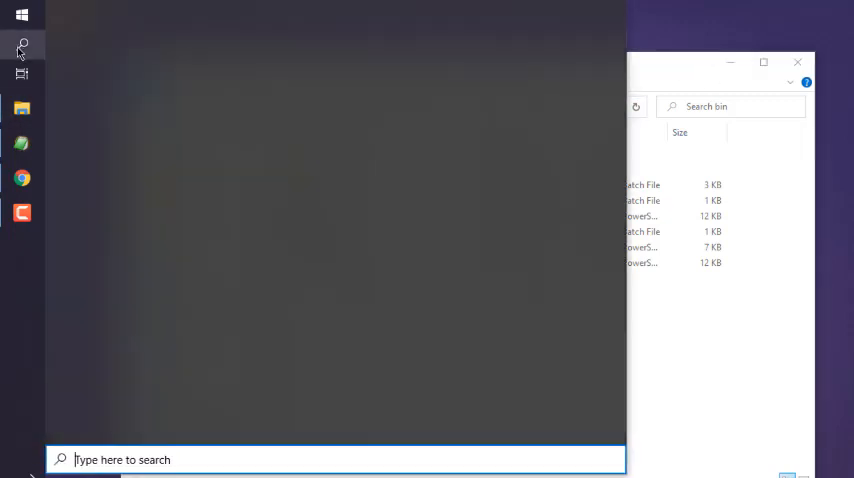
Search Windows for 'environment variables' to reach System Properties
type("environment variab")
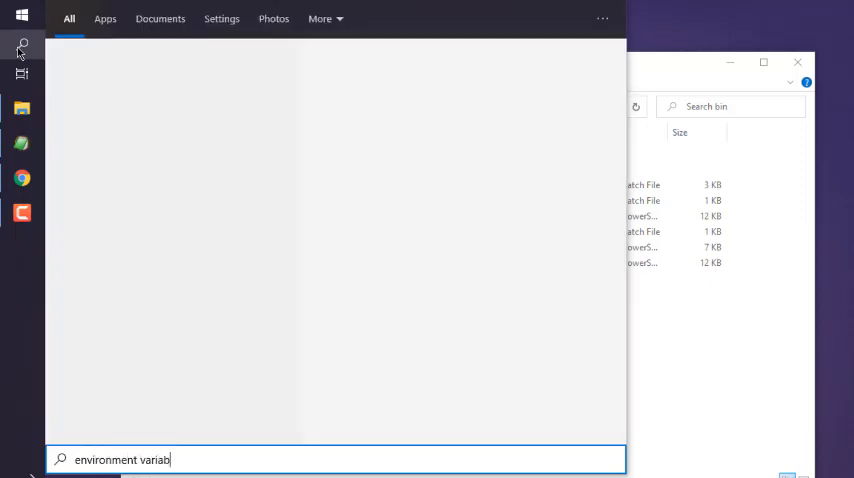
type("les")
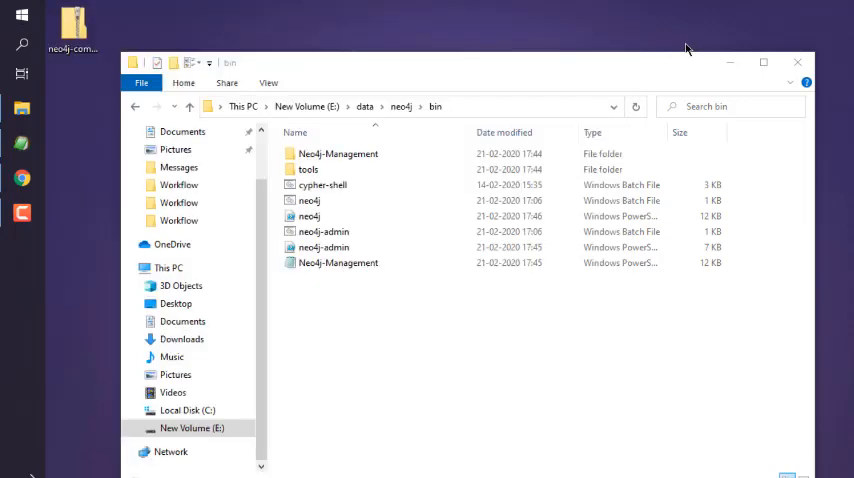
mouse_move(656, 68)
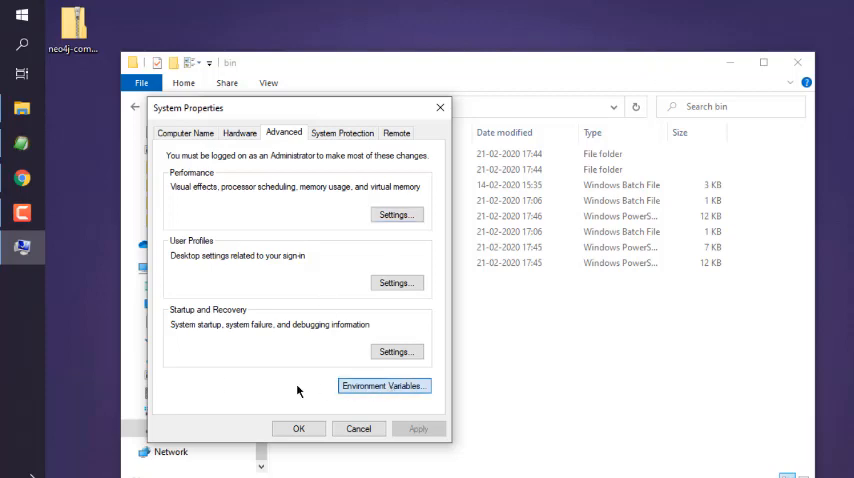
Add E:\data\neo4j\bin to the Path environment variable and save it
left_click(382, 384)
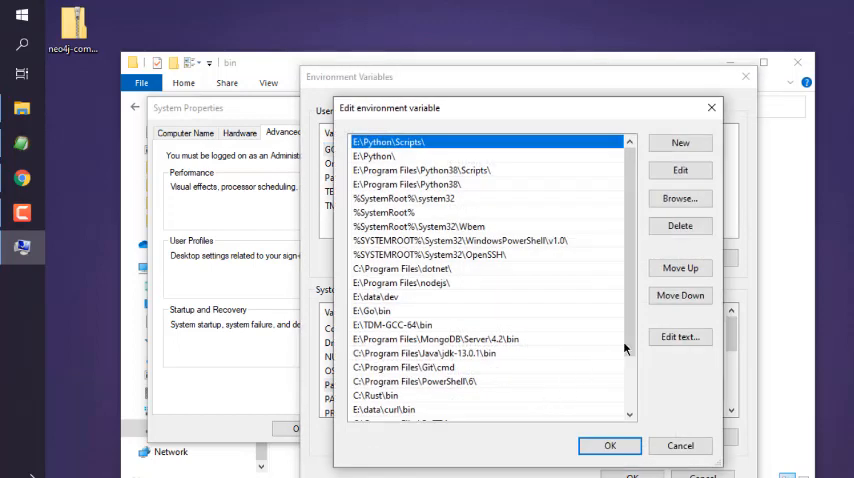
scroll("down", 3)
type("E:\\data\\neo4j\\bin")
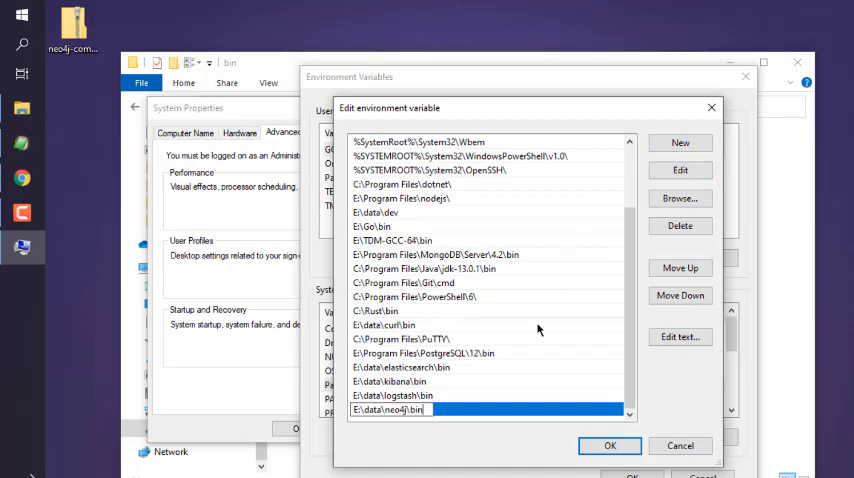
left_click(610, 444)
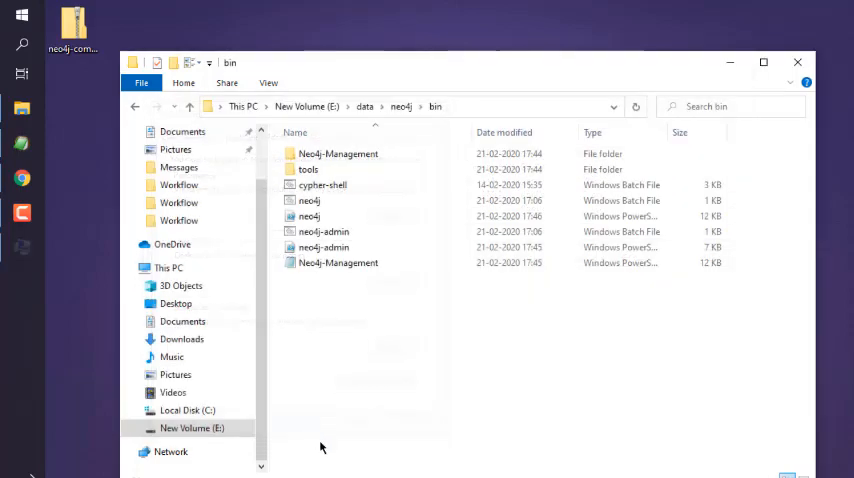
mouse_move(736, 100)
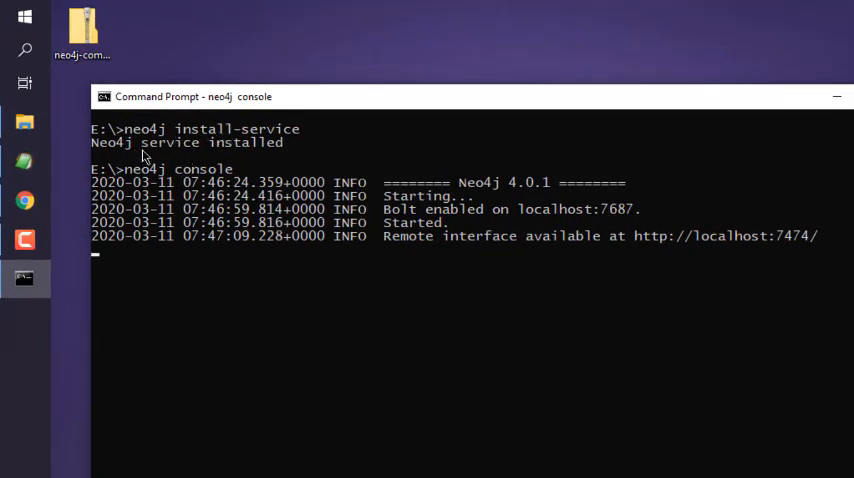
mouse_move(168, 154)
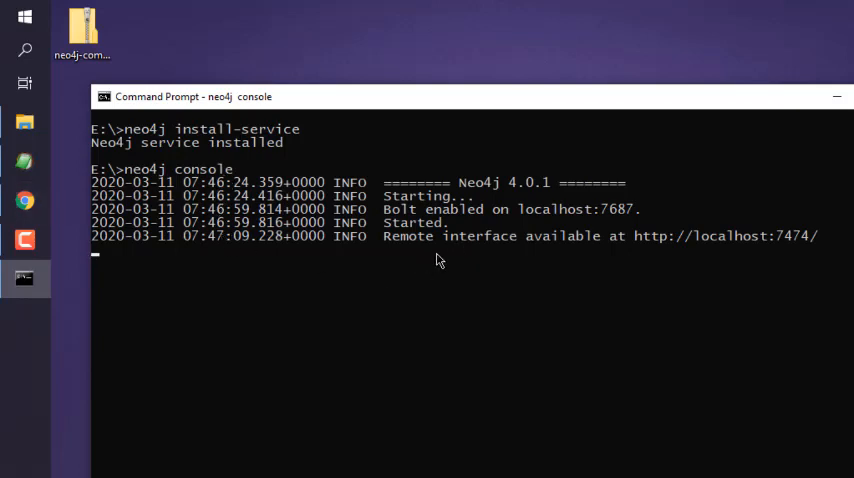
mouse_move(810, 252)
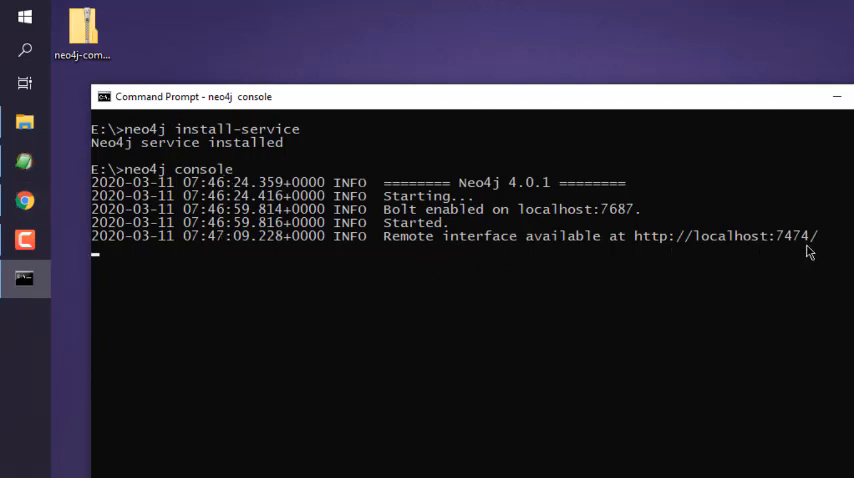
In a new browser tab, enter the local address localhost:5601
left_click(24, 200)
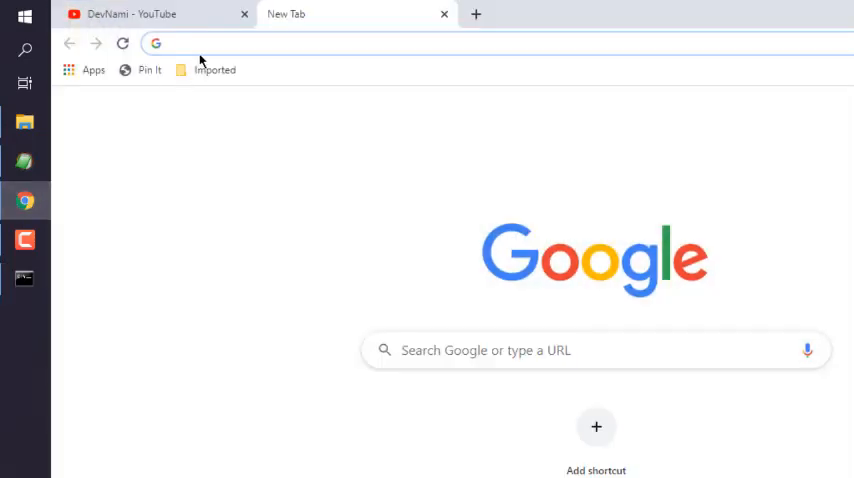
type("localhost:5601")
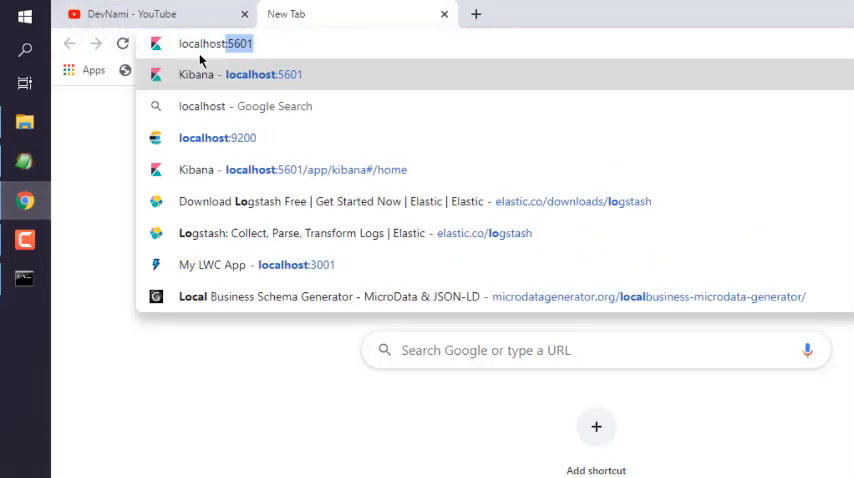